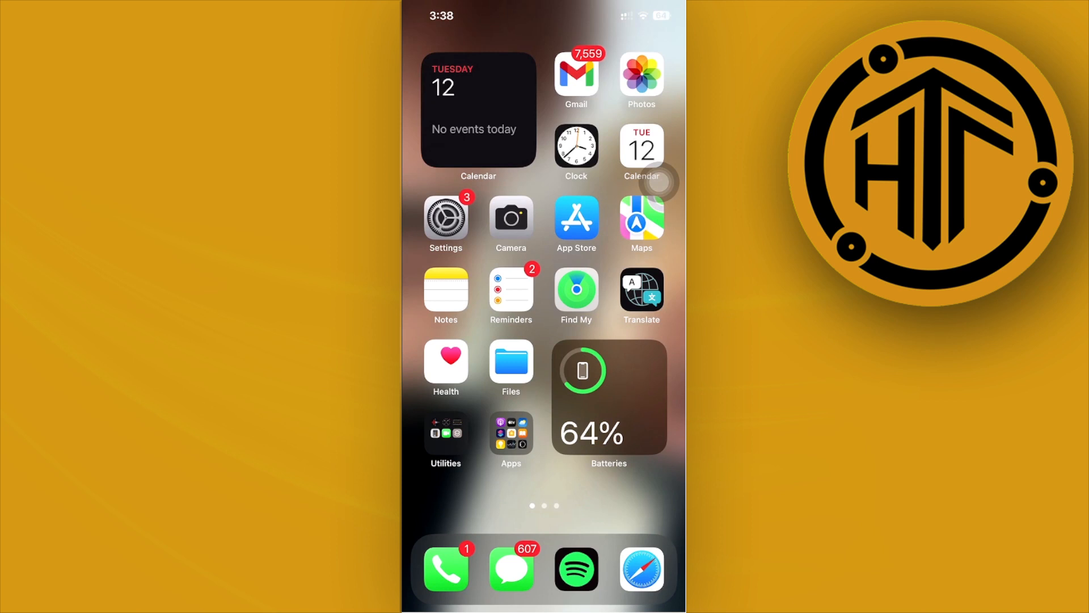
- Search the App Store for 'facebook' so Facebook and Messenger appear in the results
scroll("left", 3)
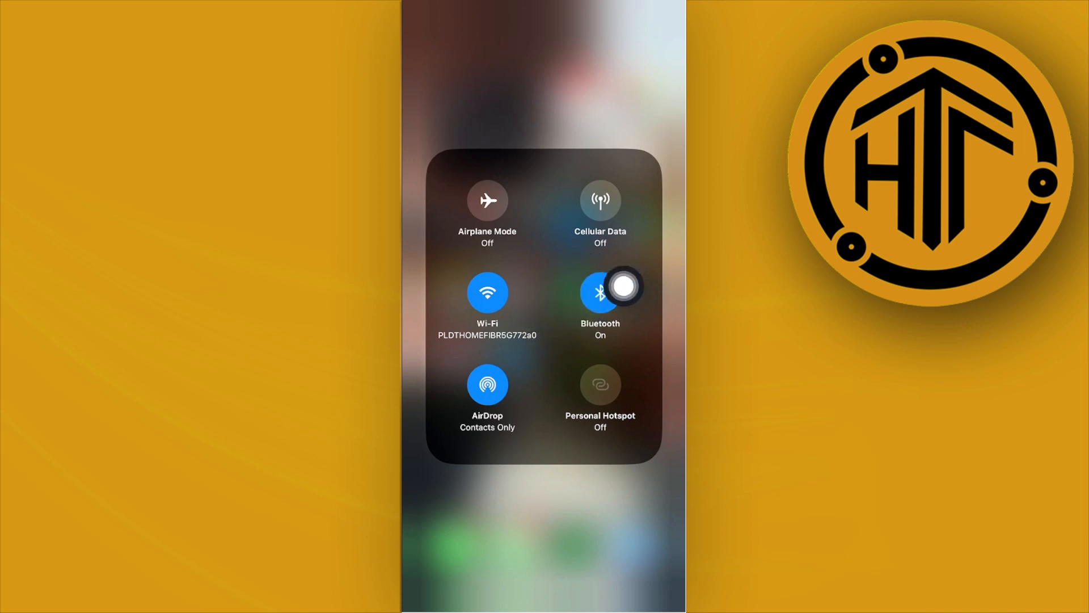
mouse_move(556, 326)
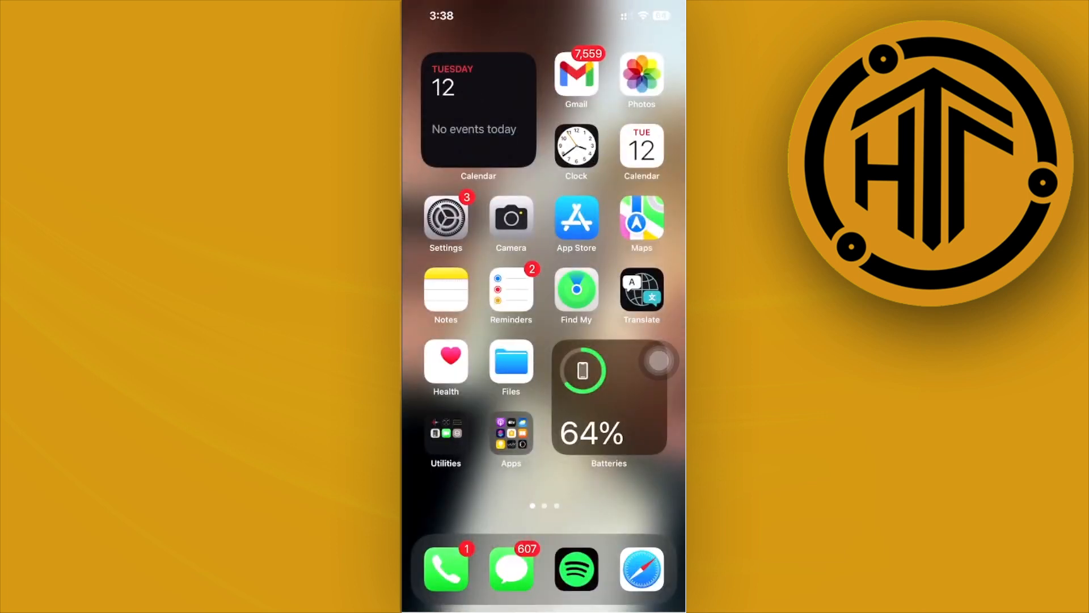
left_click(576, 219)
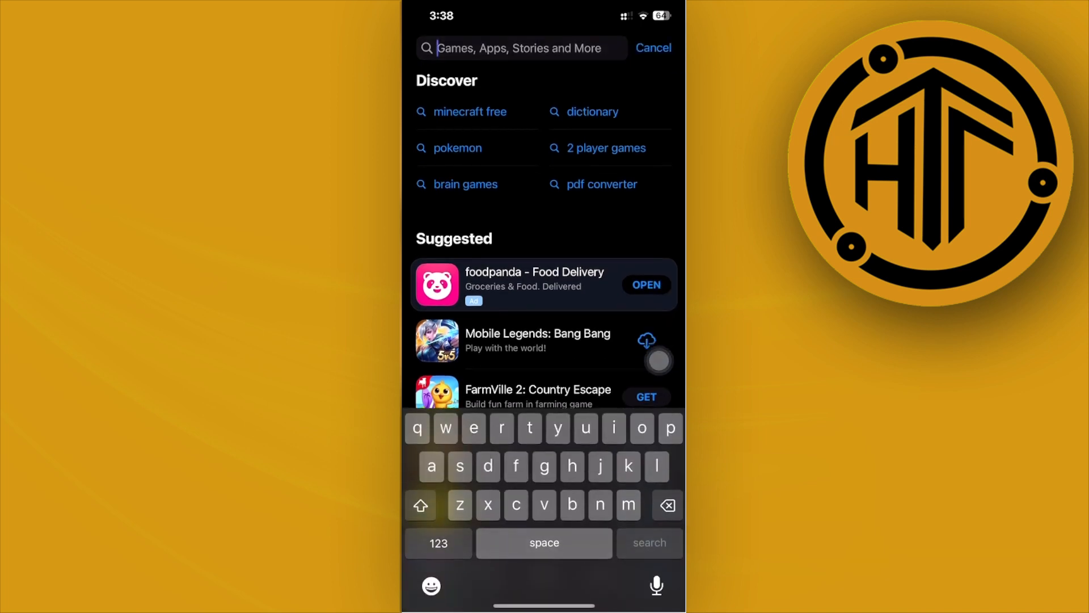
type("fc")
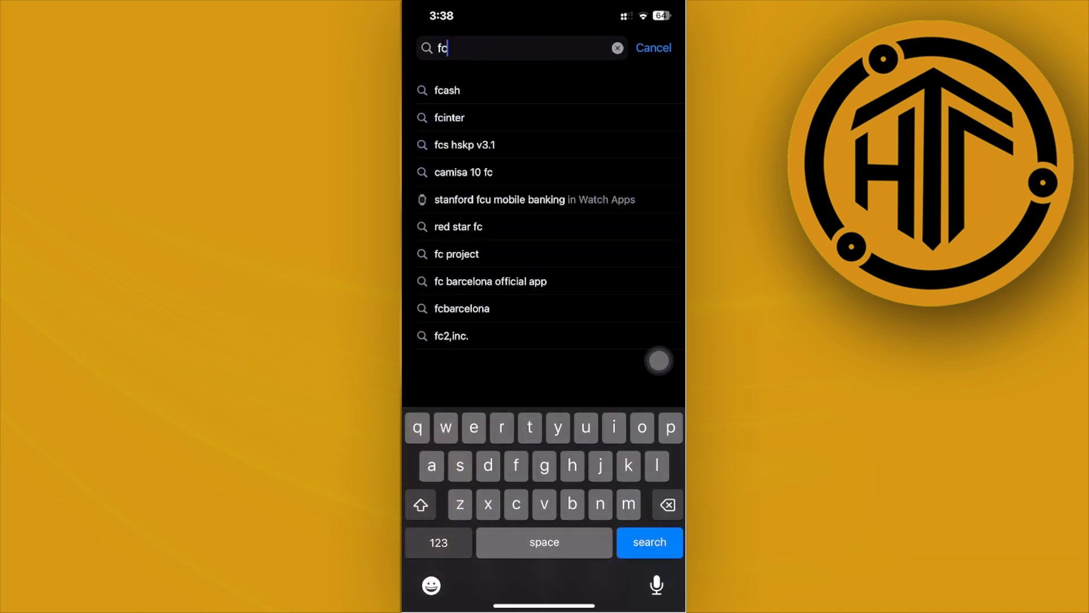
type("acebook")
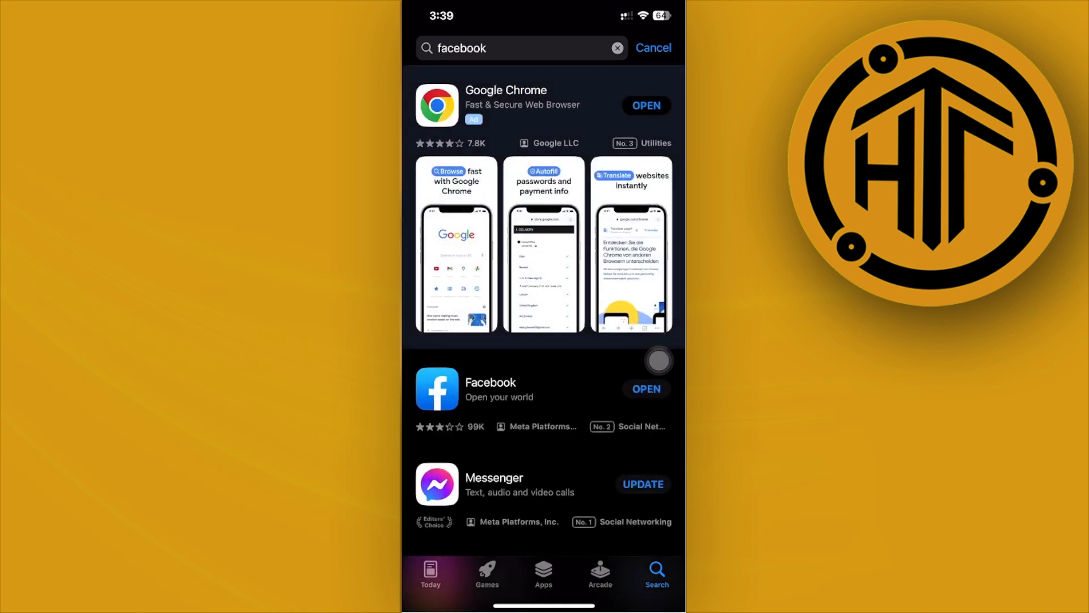
- Open Facebook's App Store product page from the results, showing it as installed
left_click(490, 389)
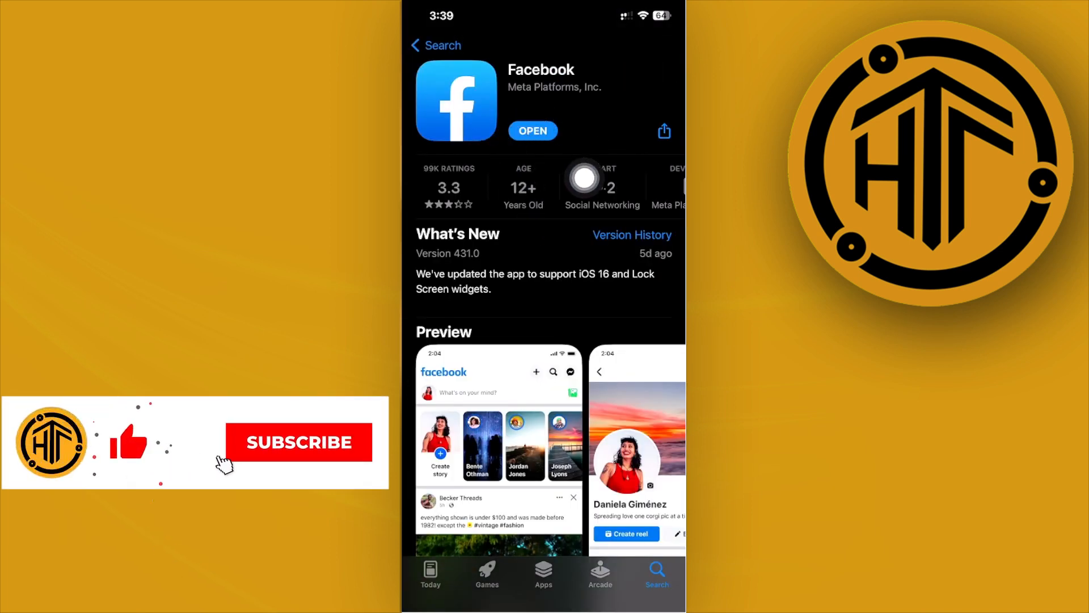
left_click(299, 442)
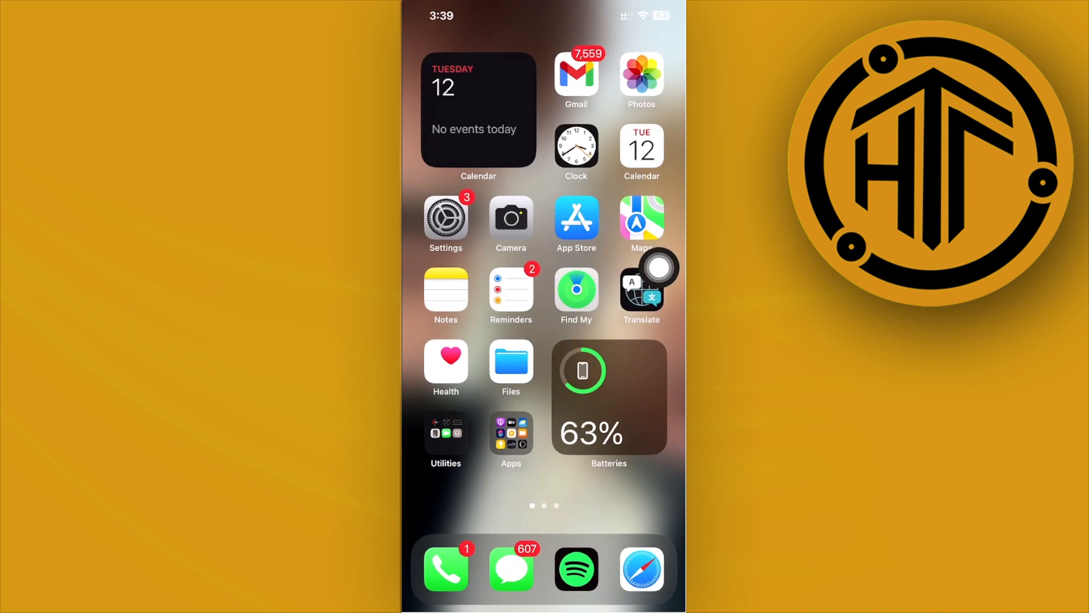
mouse_move(653, 302)
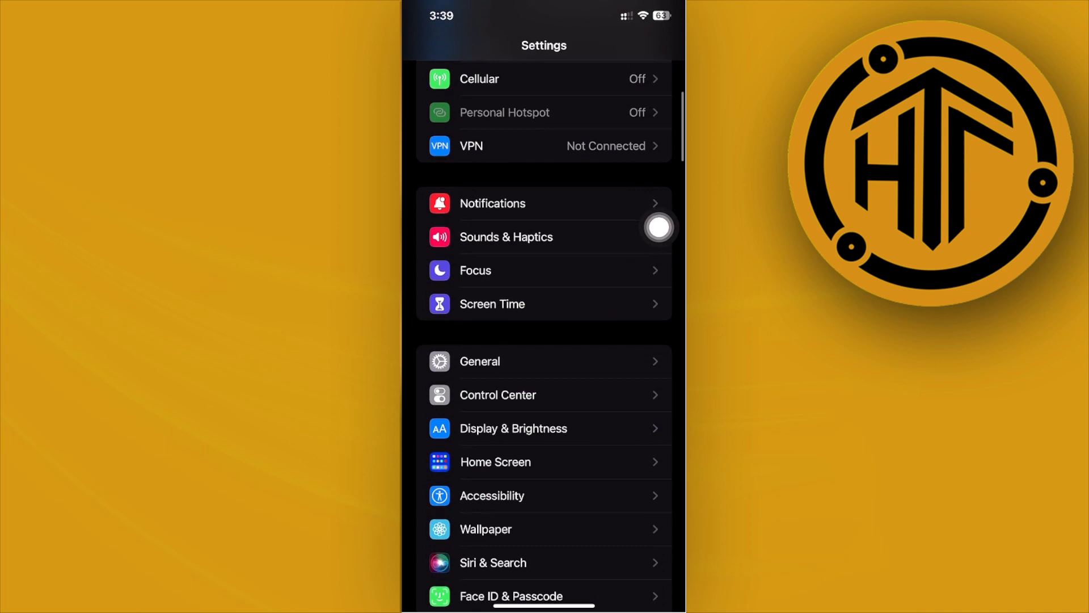
- Go into General to reach the iPhone Storage overview (209.9 GB of 256 GB used)
left_click(479, 361)
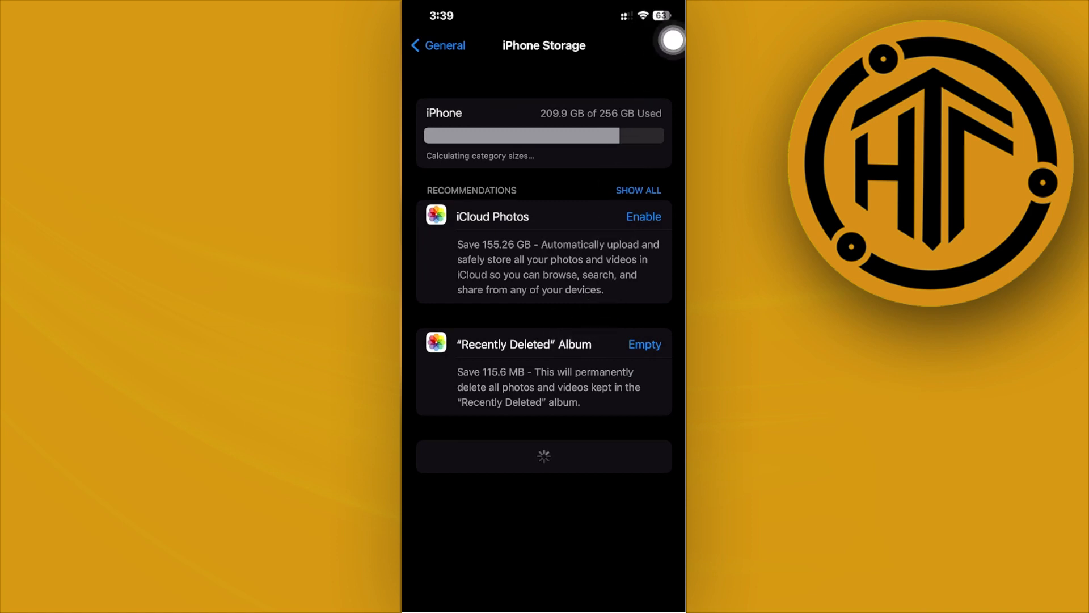
mouse_move(636, 144)
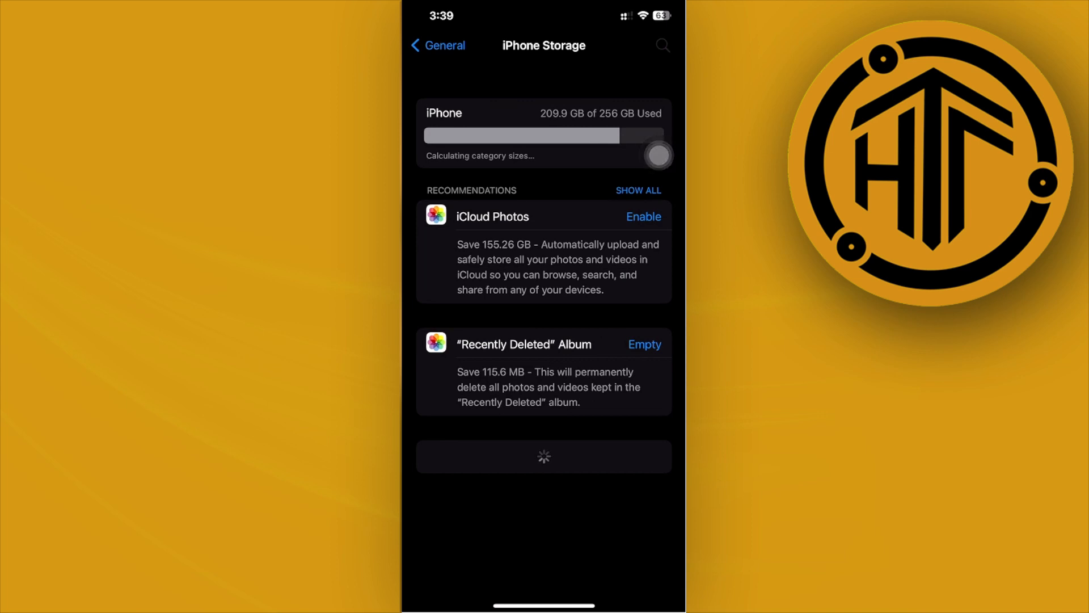
- Begin filtering the iPhone Storage app list with 'Fec' typed in its search field
type("Fec")
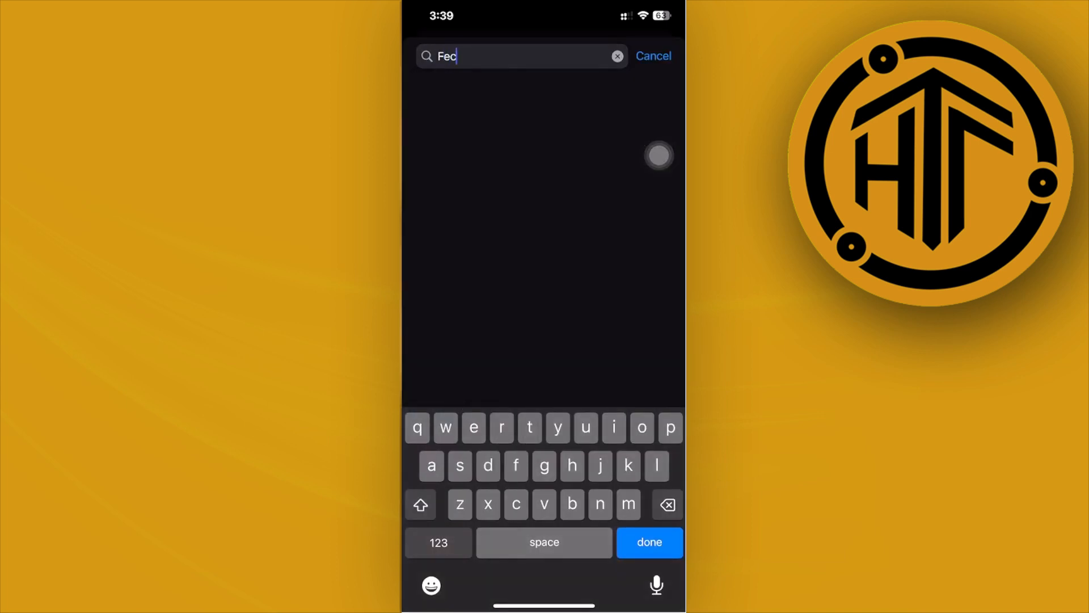